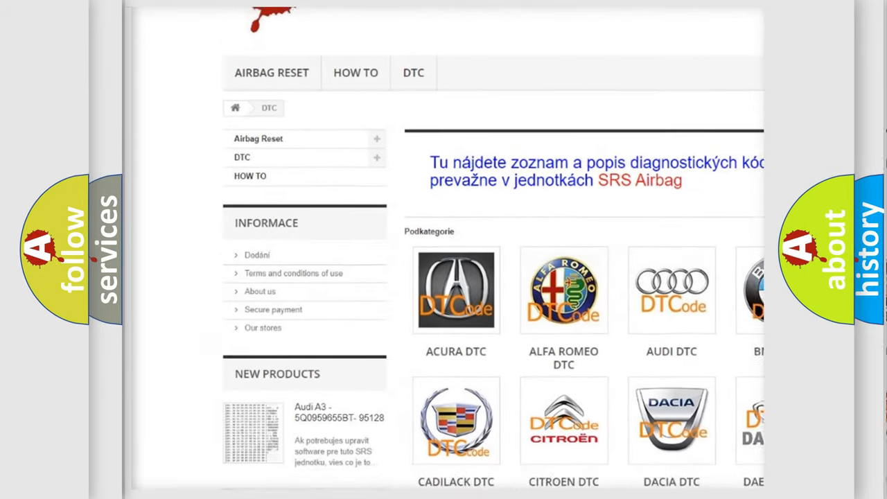
Step: Scroll the car-brand DTC catalogue down to the Mercedes-Benz, Mitsubishi and Nissan entries
scroll(down, 3)
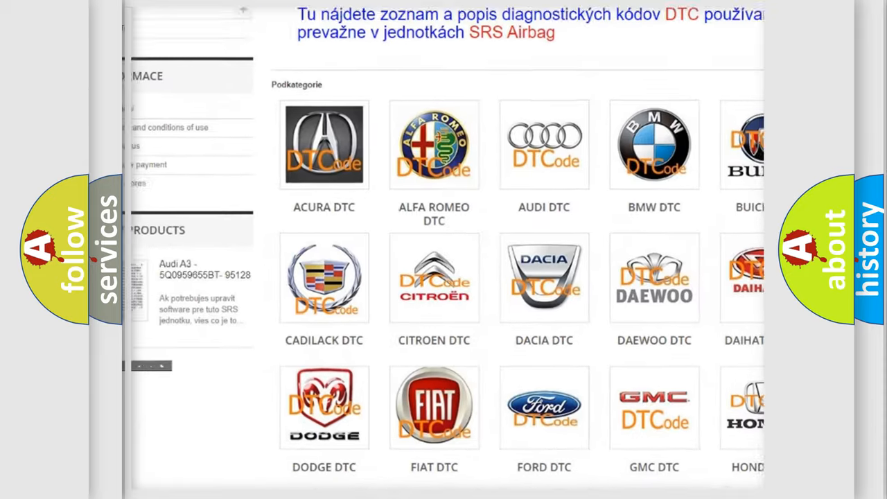
scroll(down, 3)
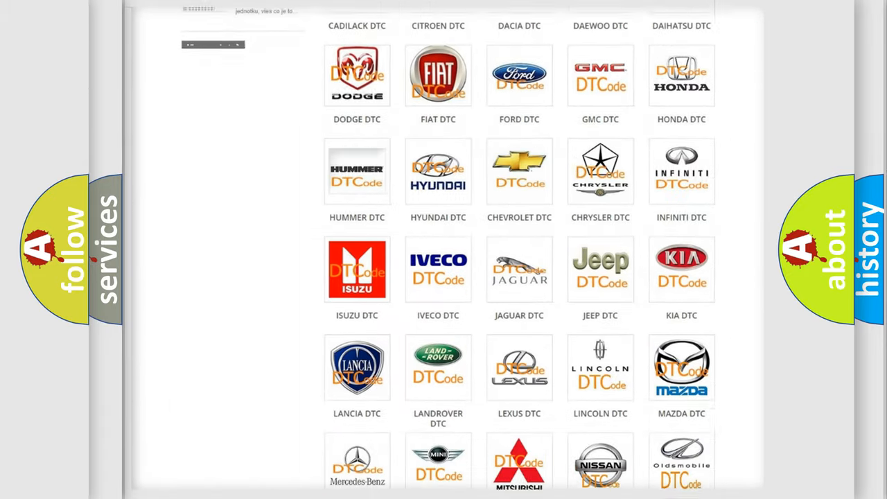
scroll(down, 3)
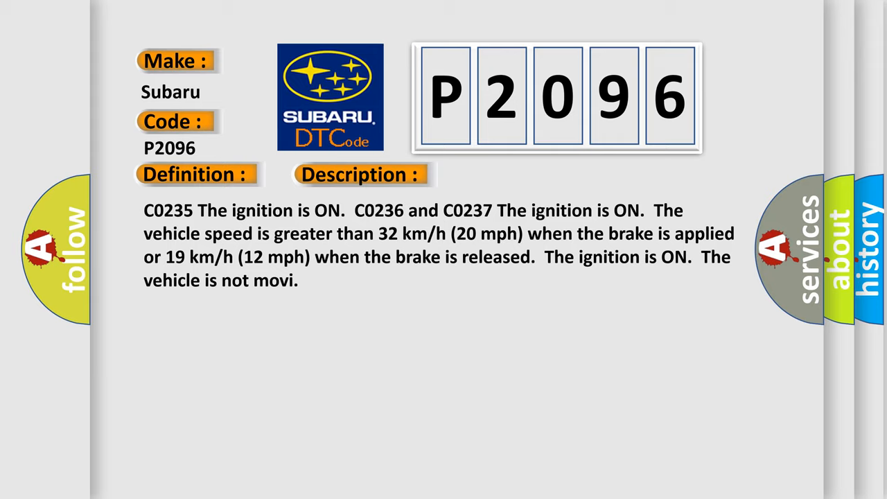
Step: Advance the Subaru P2096 slide past the Description to reveal the Cause section
click(509, 174)
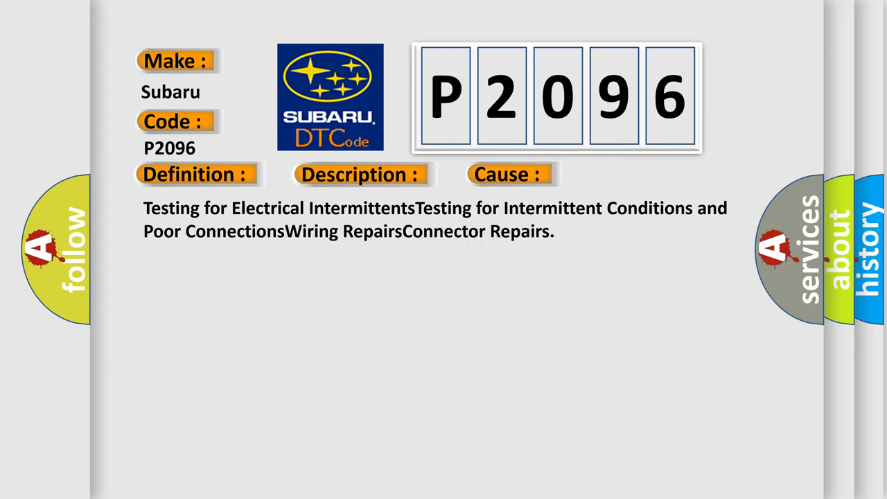